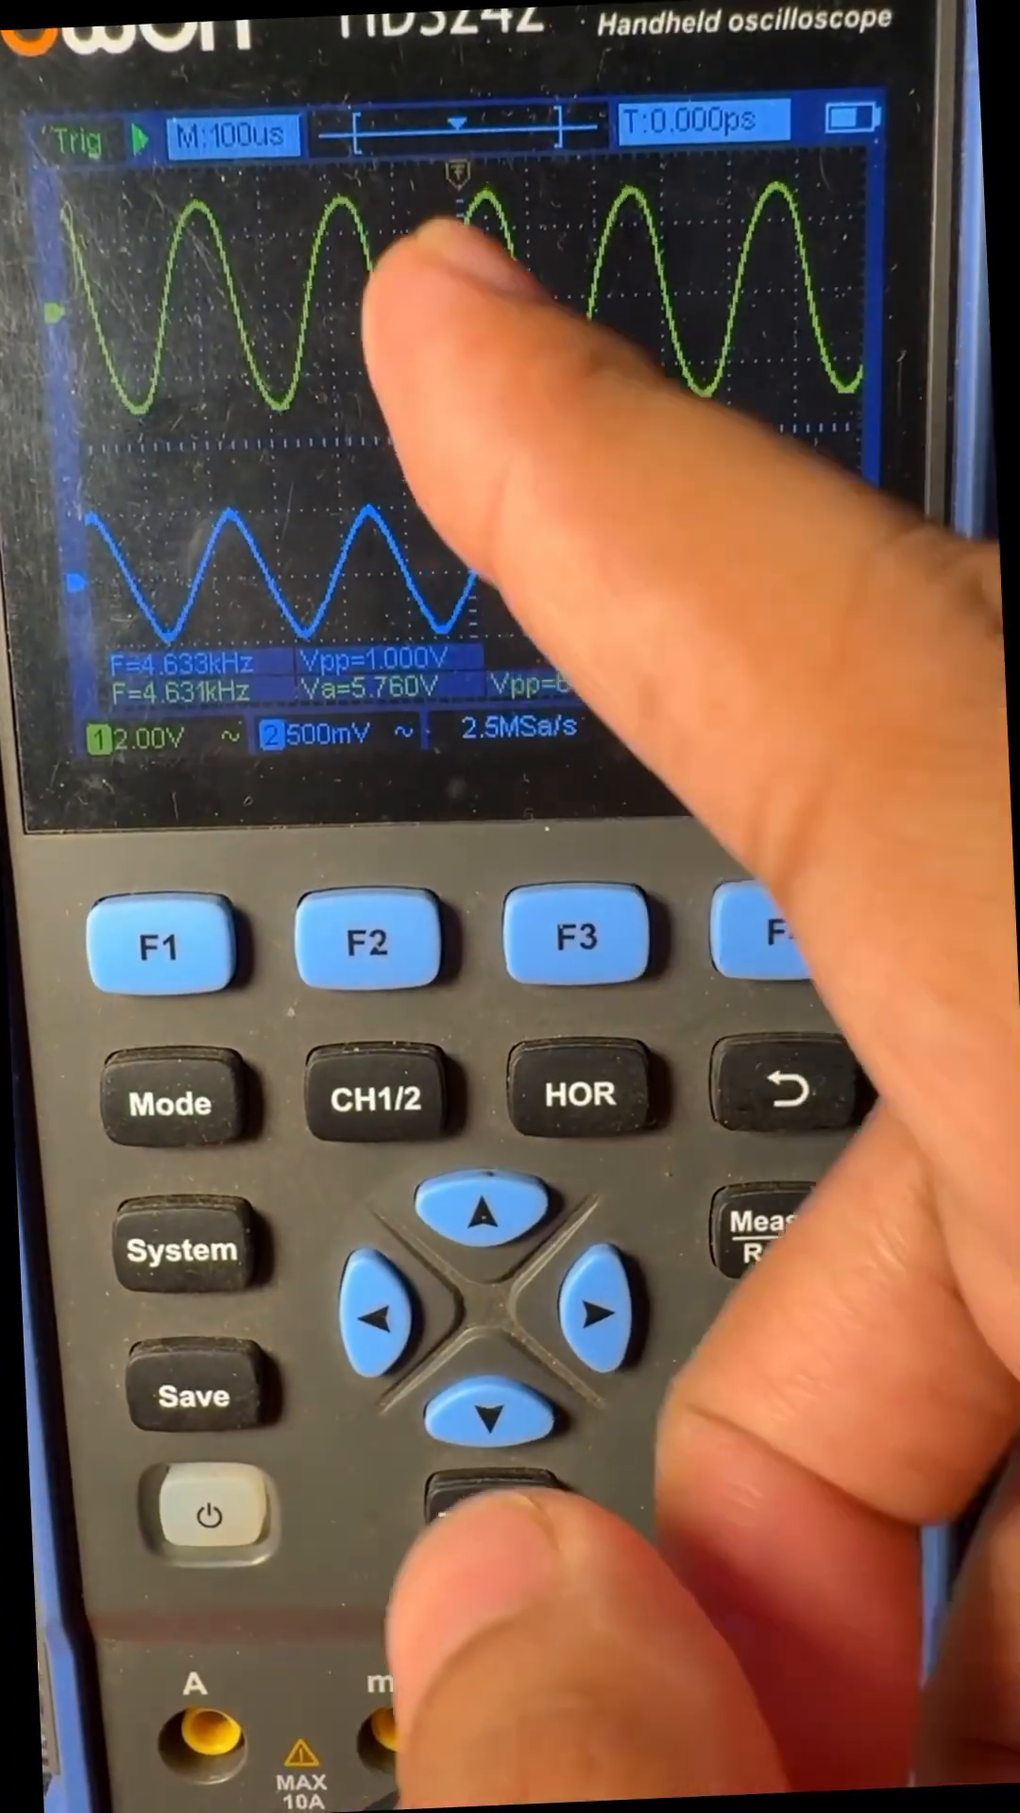
{"action": "left_click", "coordinate": [796, 1504]}
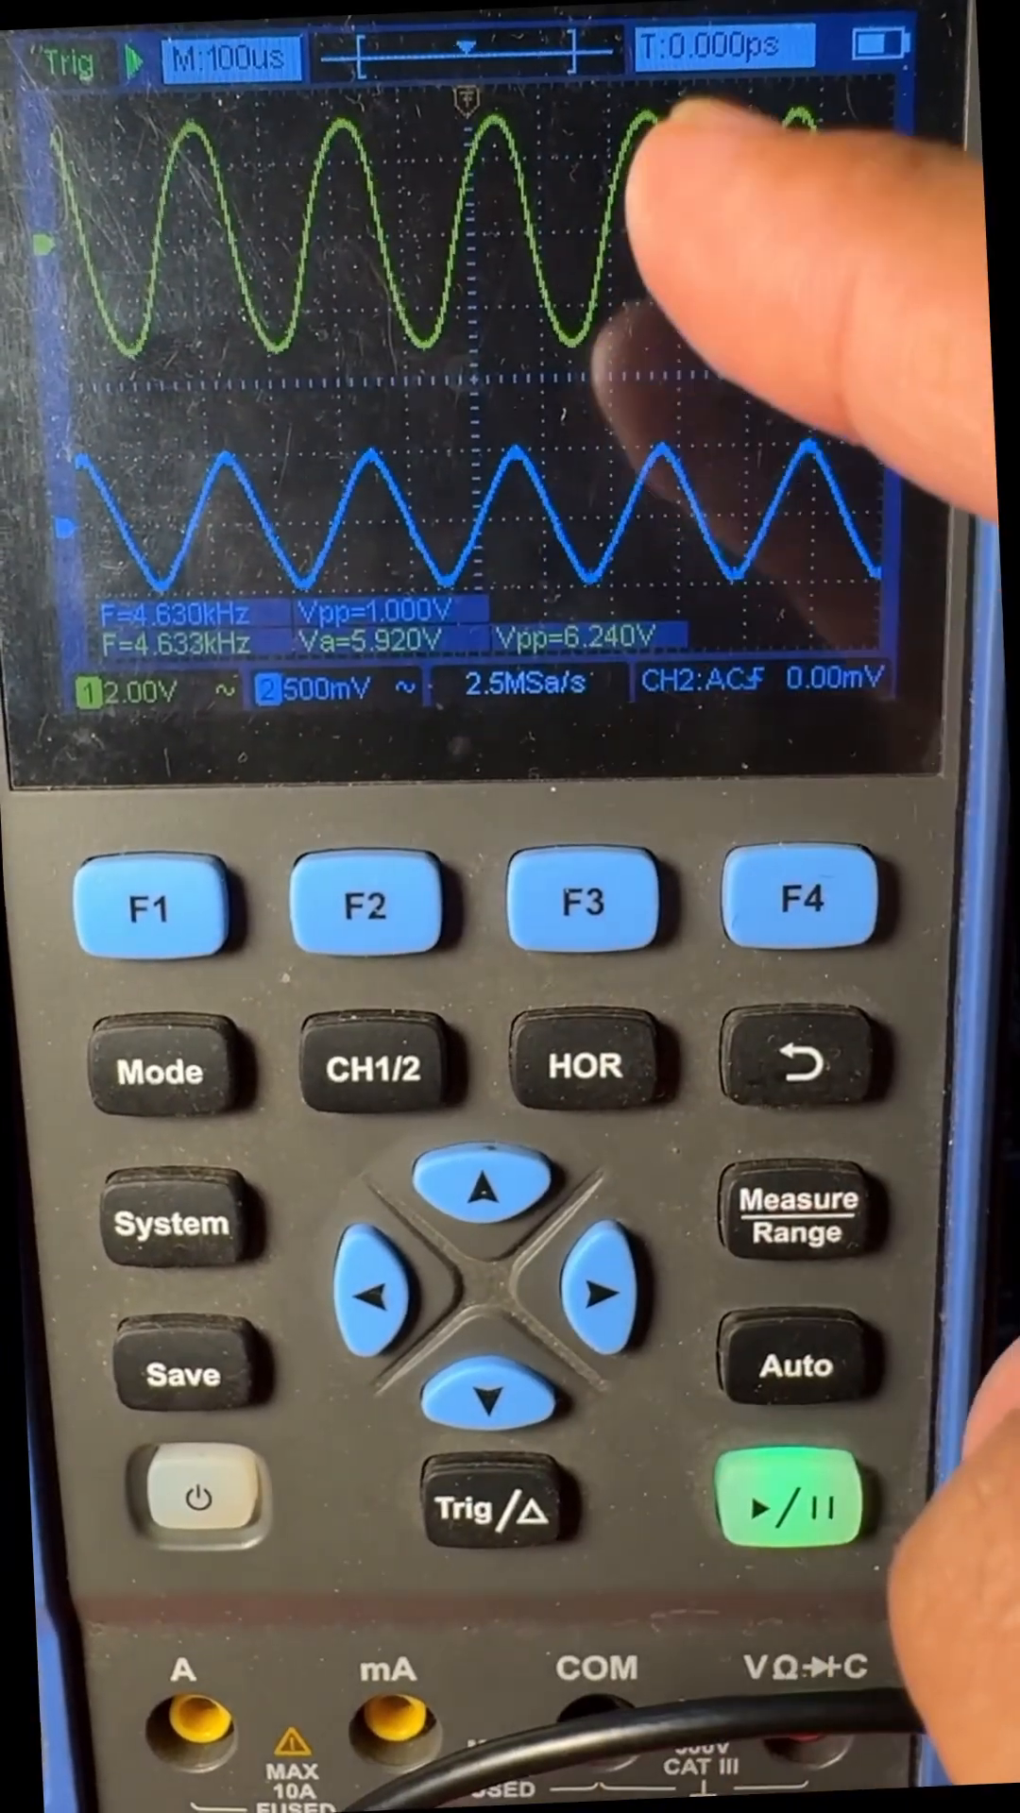